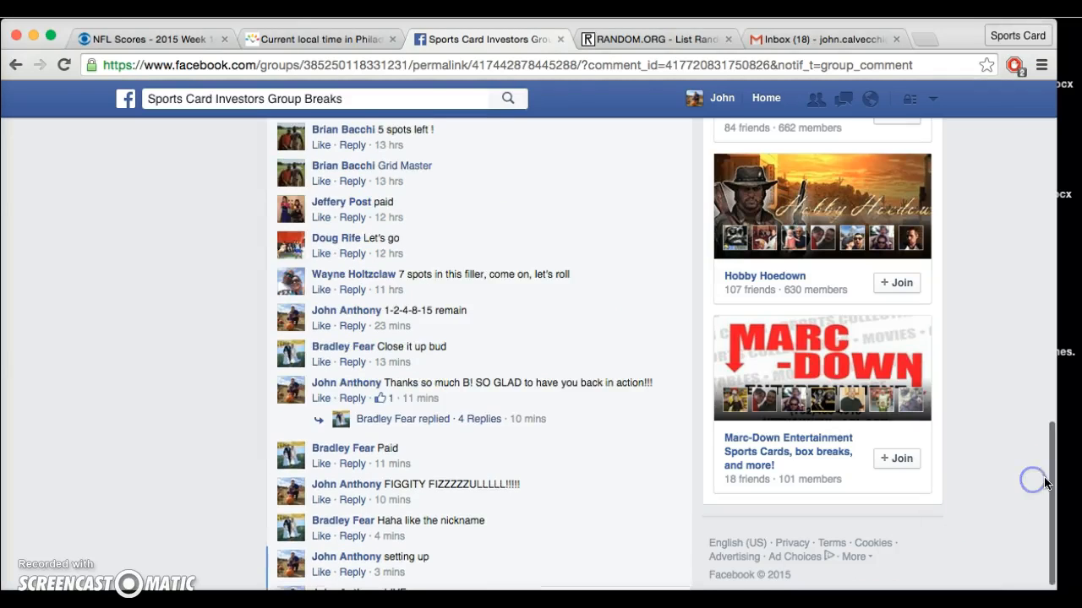
# Scroll up to the 15-spot break post, then back down the thread
pyautogui.scroll(3)
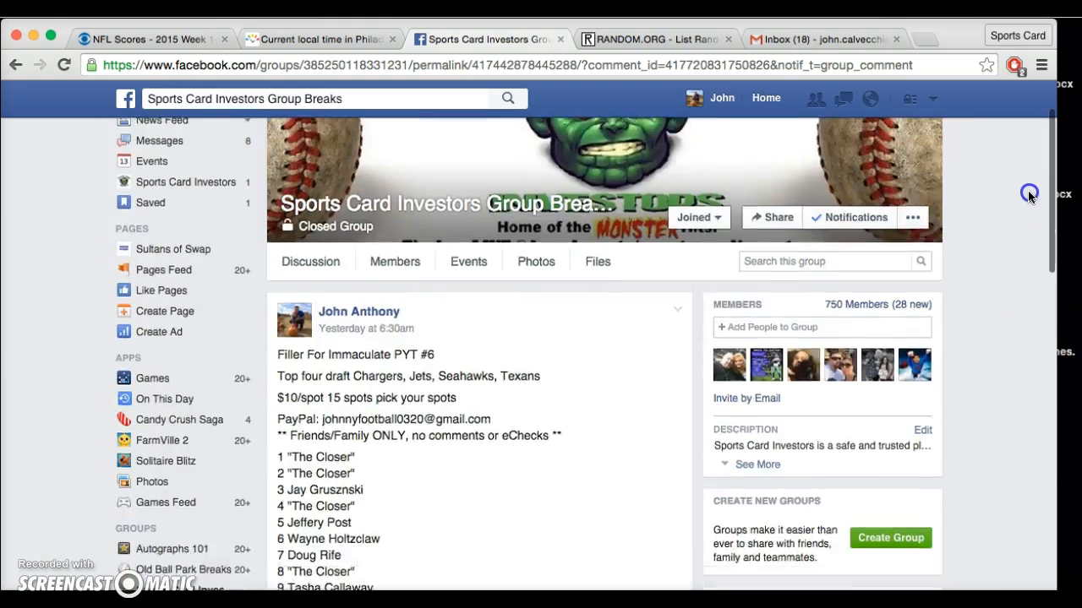
pyautogui.scroll(-3)
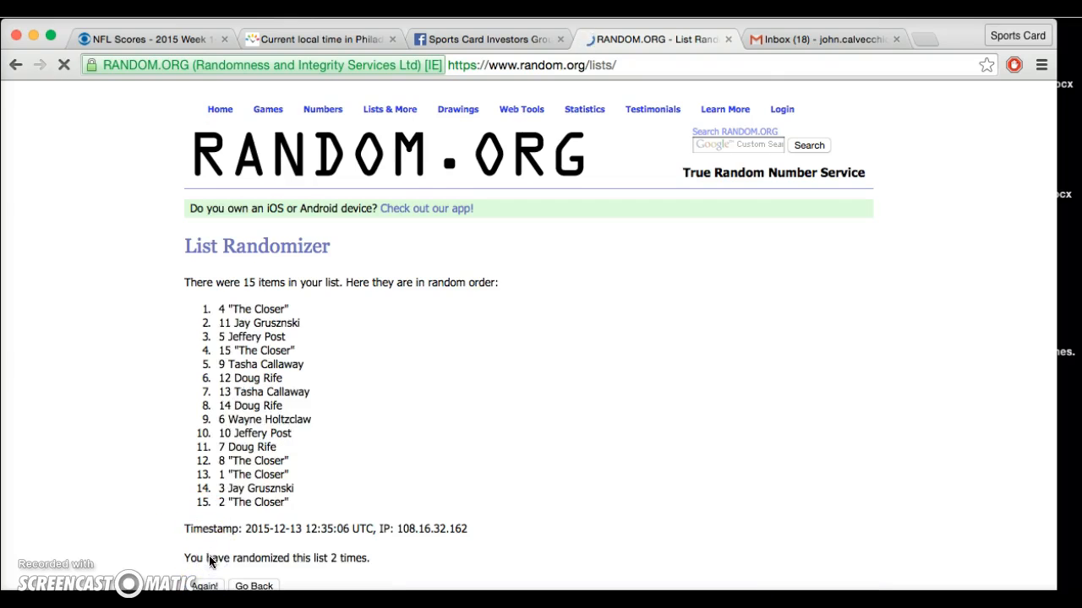
# Re-randomize the 15-spot list four more times, reaching 7 randomizations
pyautogui.click(203, 586)
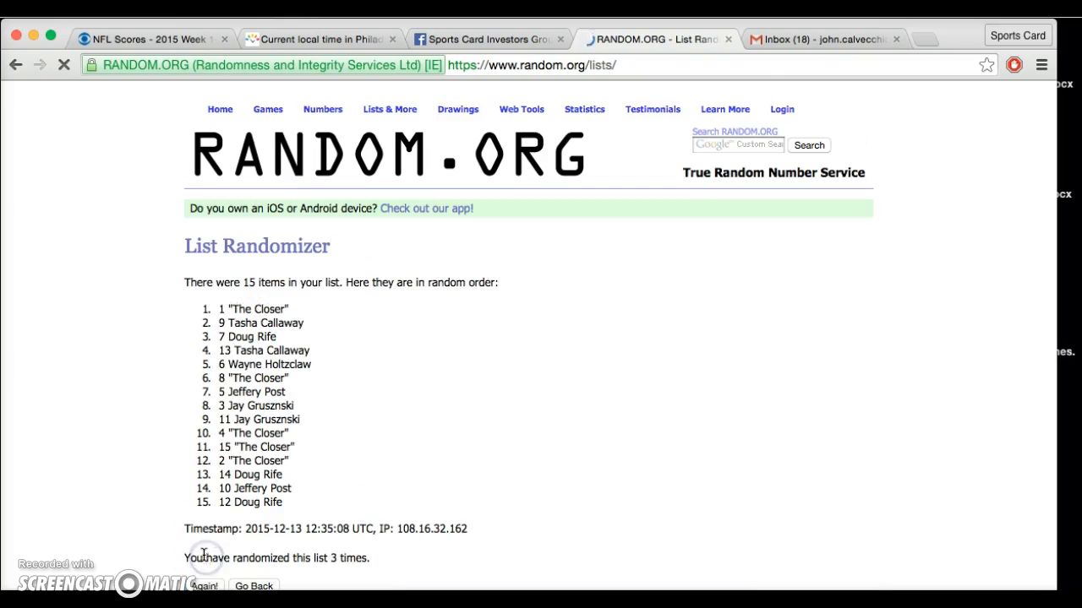
pyautogui.click(204, 586)
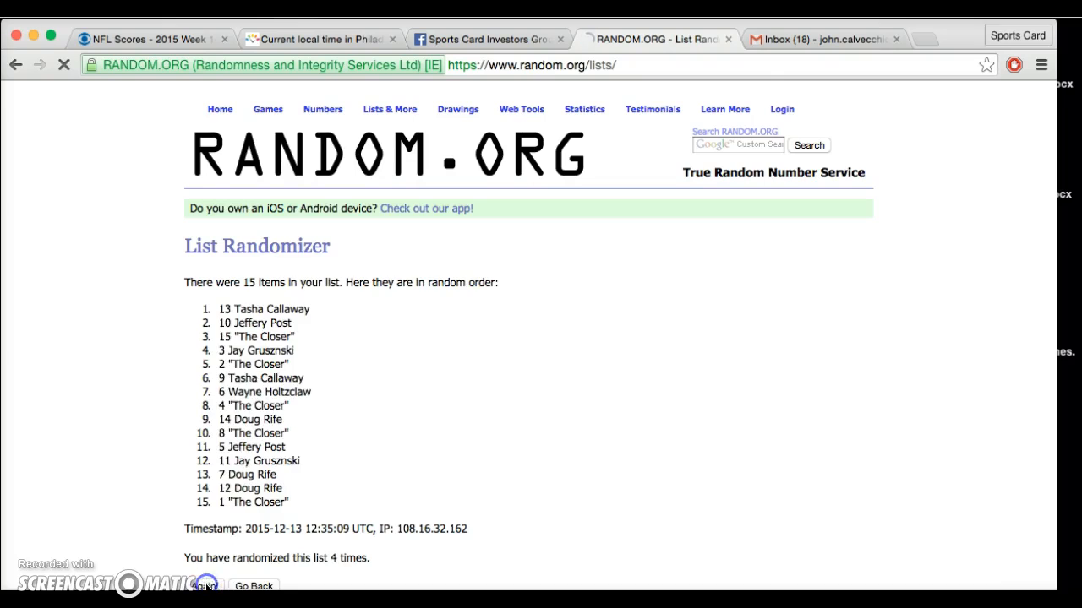
pyautogui.click(205, 585)
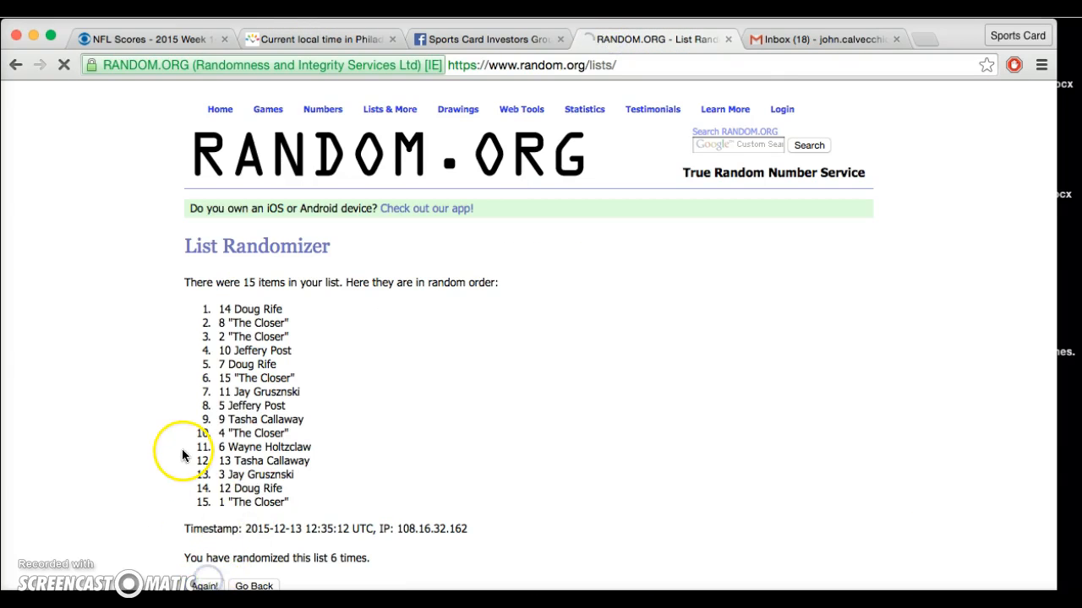
pyautogui.click(206, 585)
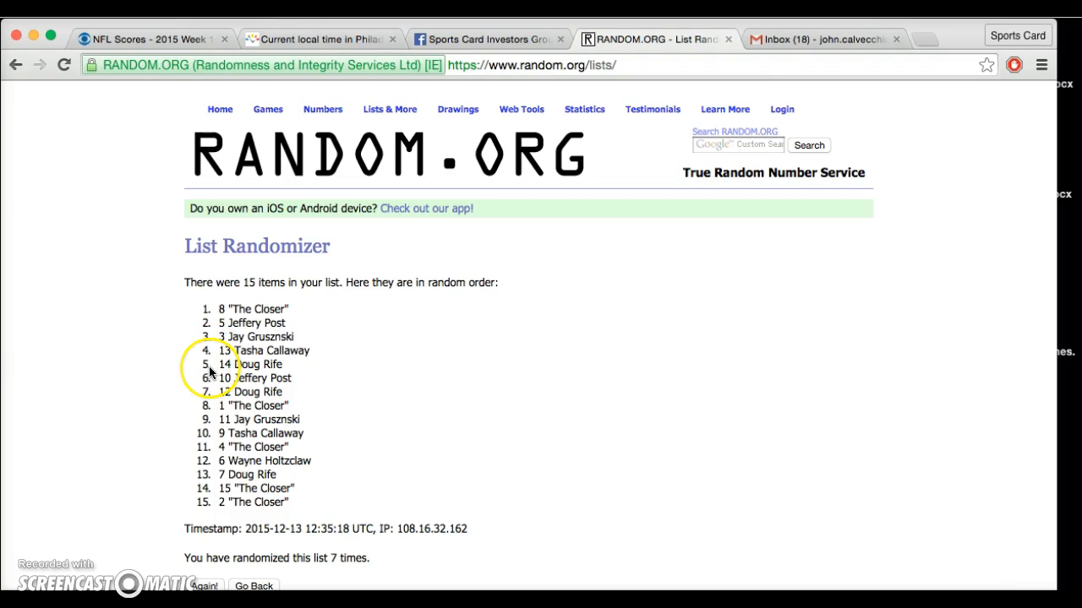
pyautogui.moveTo(309, 350)
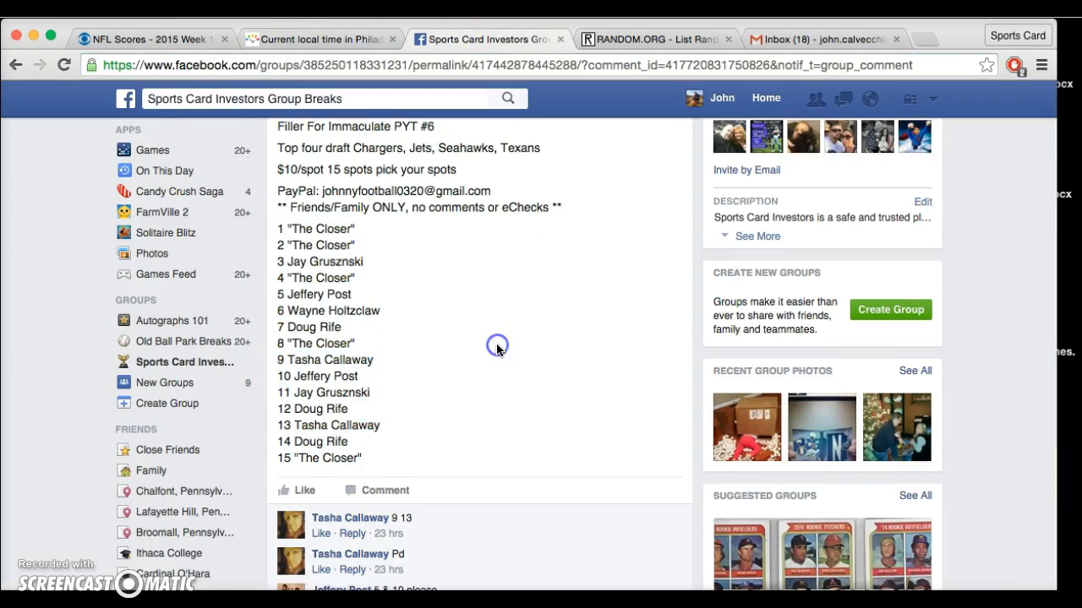
pyautogui.scroll(-3)
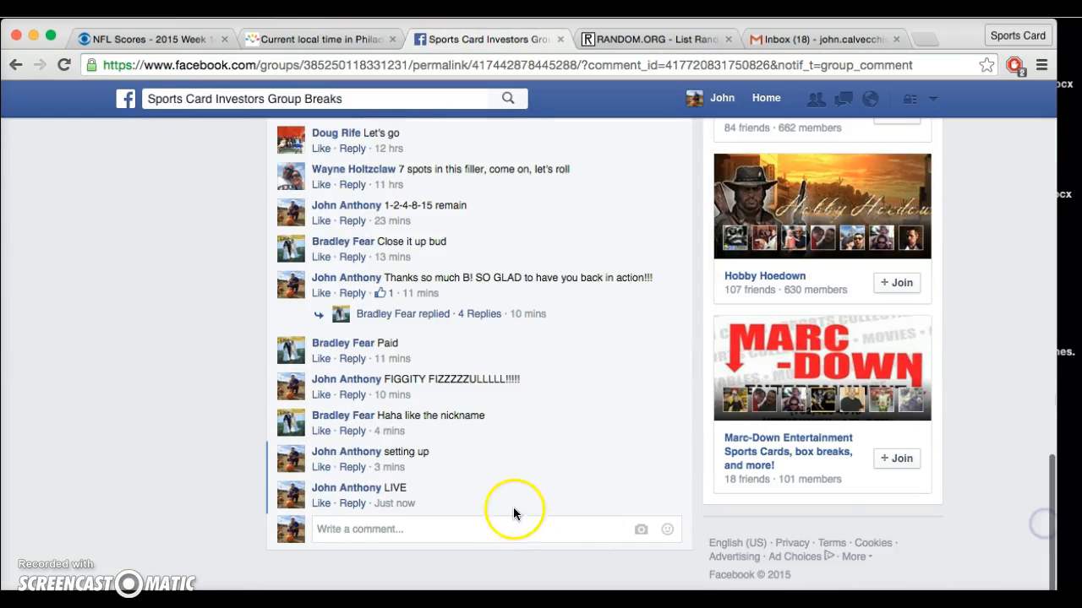